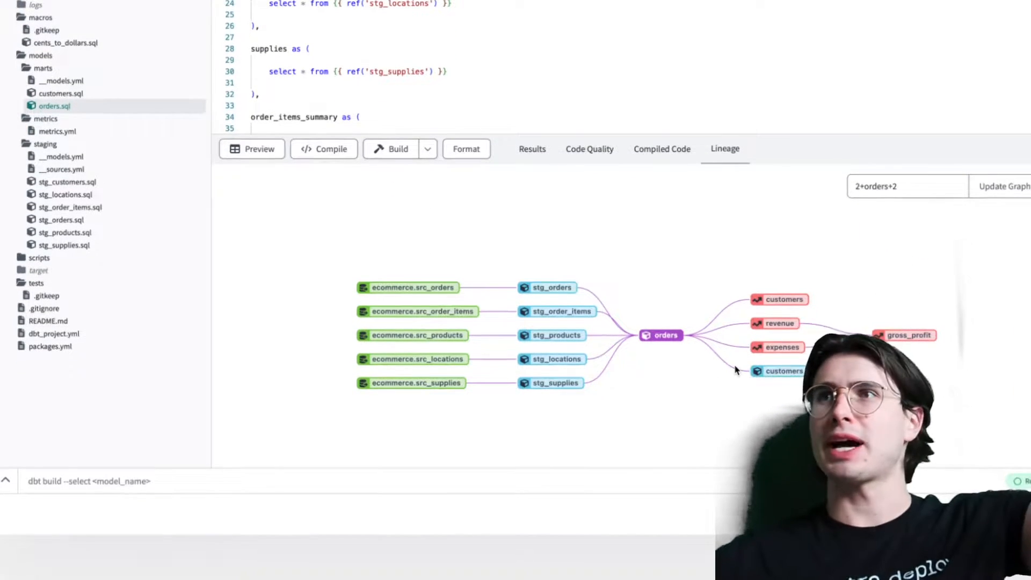
{"action": "mouse_move", "coordinate": [635, 213]}
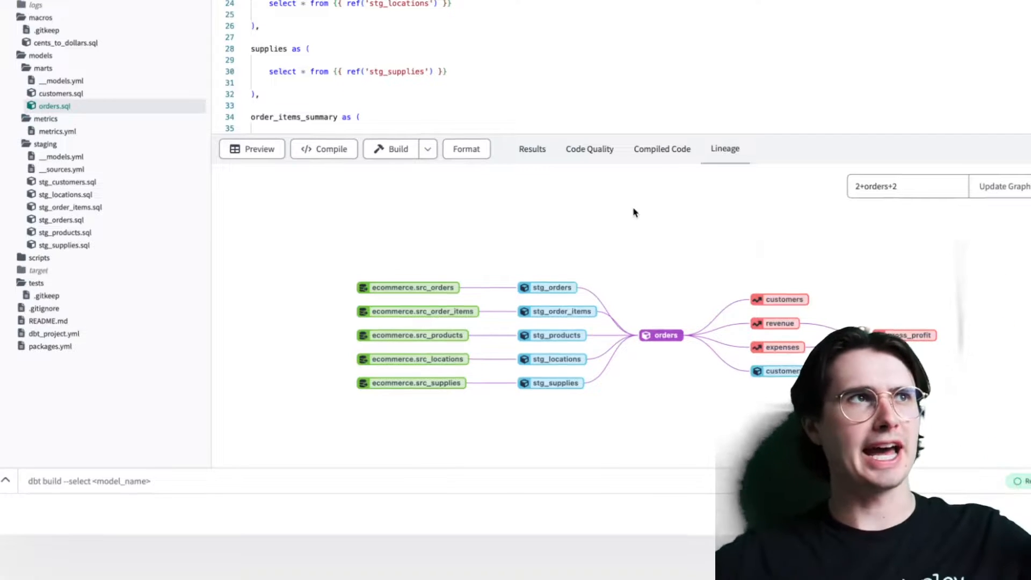
Scroll the orders lineage graph before moving to the orders.sql model in VS Code.
{"action": "scroll", "scroll_direction": "down", "scroll_amount": 3}
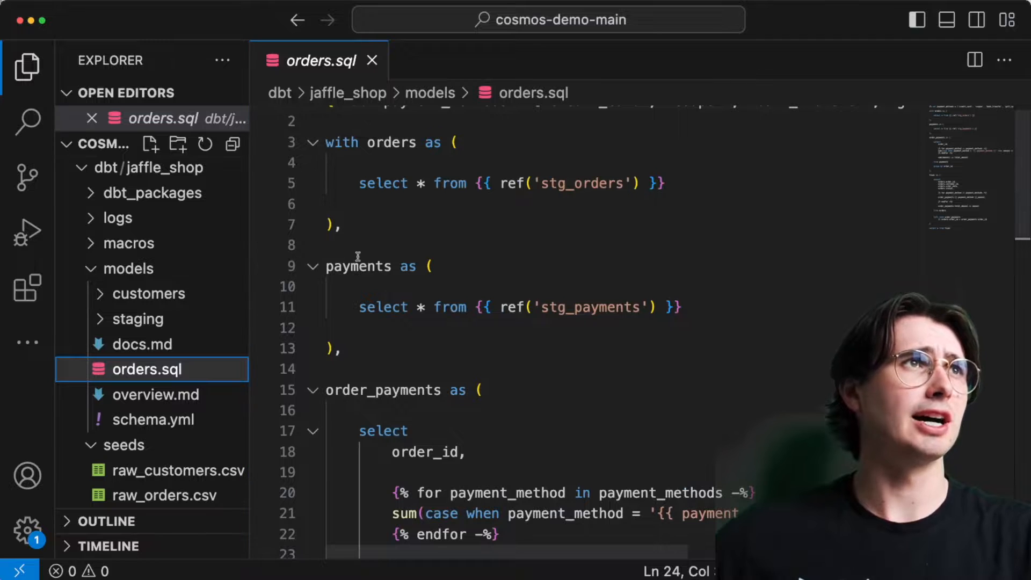
{"action": "left_click", "coordinate": [26, 66]}
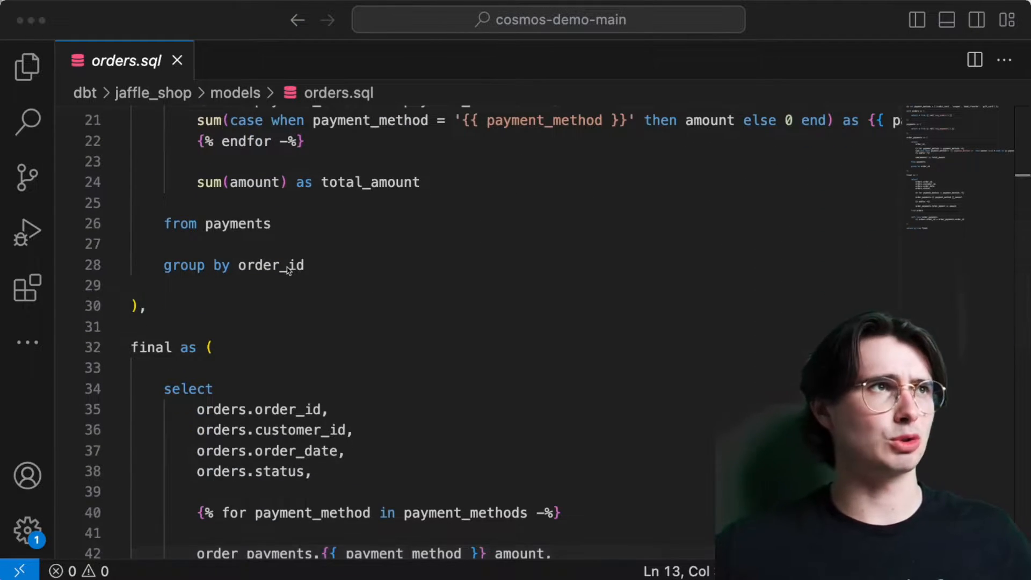
{"action": "scroll", "scroll_direction": "down", "scroll_amount": 3}
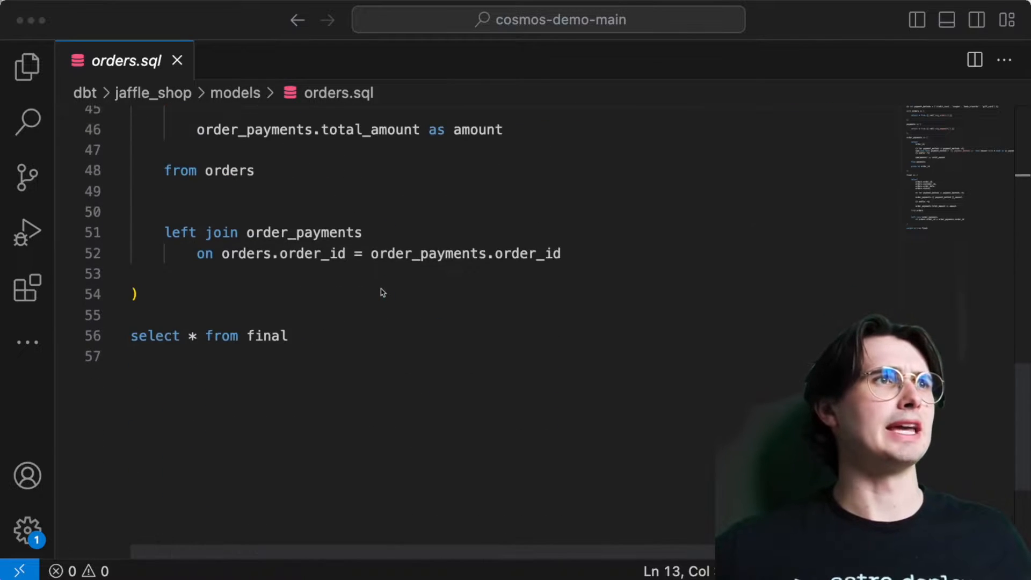
{"action": "scroll", "scroll_direction": "up", "scroll_amount": 3}
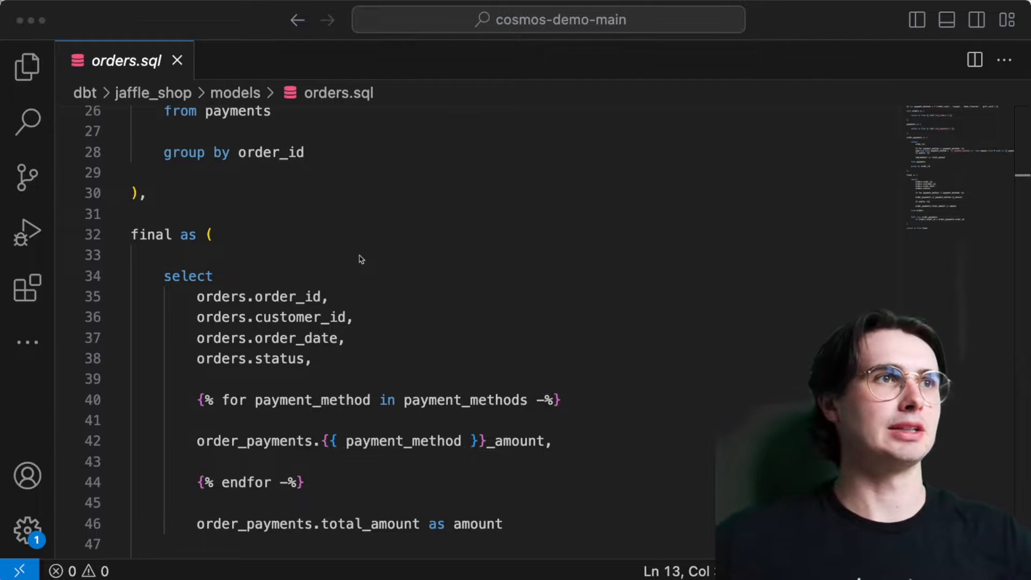
{"action": "scroll", "scroll_direction": "down", "scroll_amount": 3}
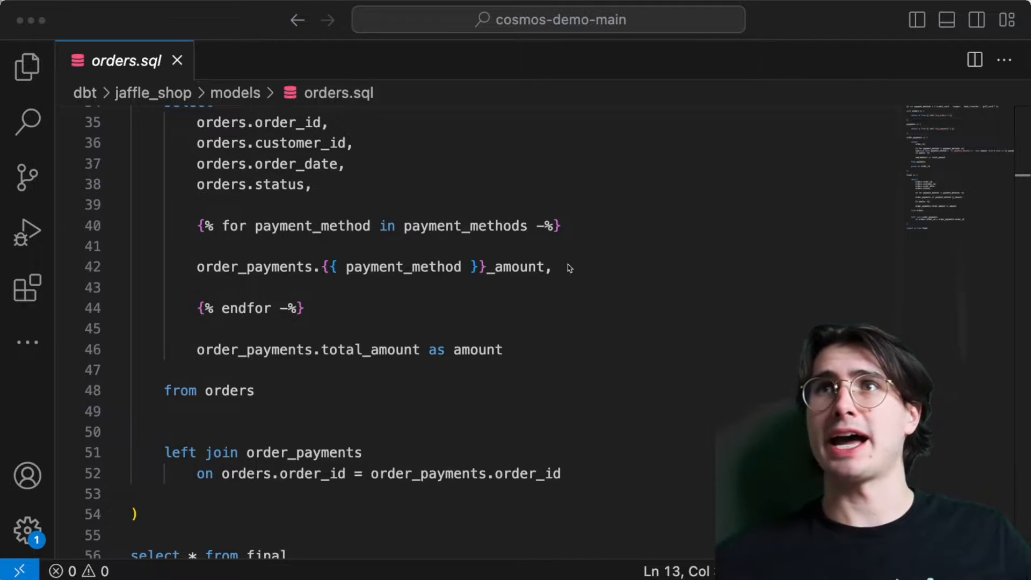
{"action": "scroll", "scroll_direction": "up", "scroll_amount": 3}
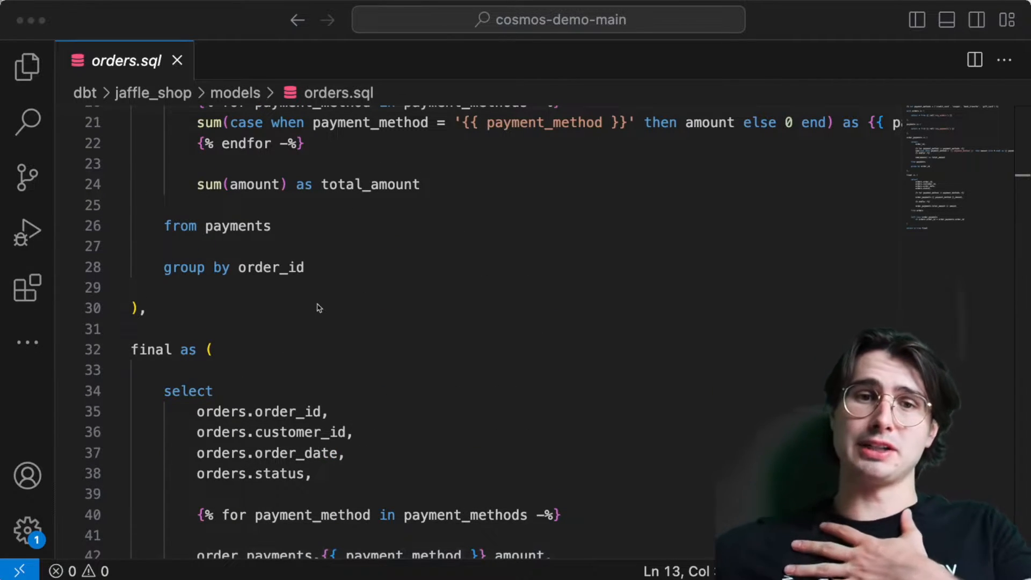
{"action": "mouse_move", "coordinate": [347, 297]}
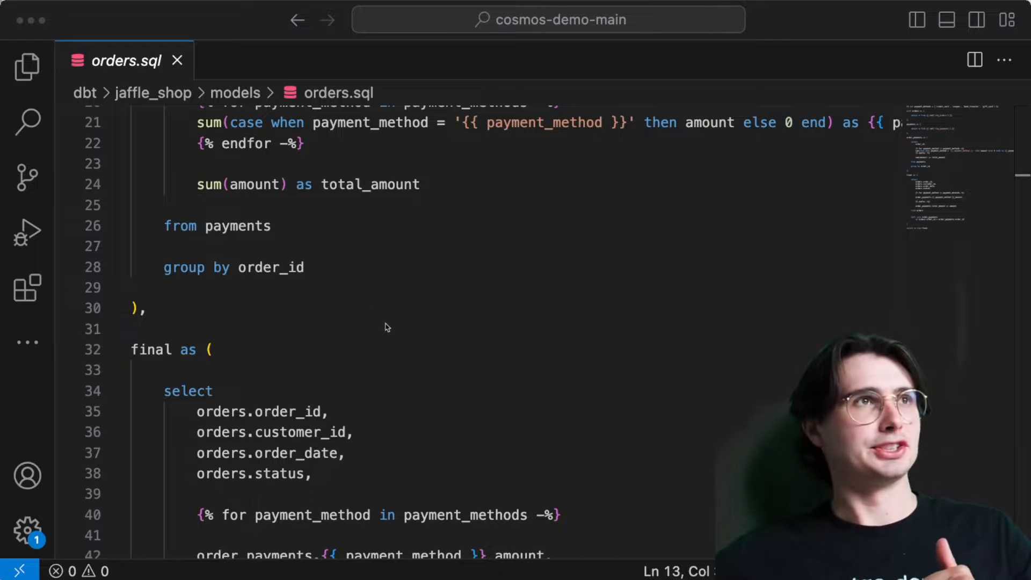
{"action": "mouse_move", "coordinate": [450, 350]}
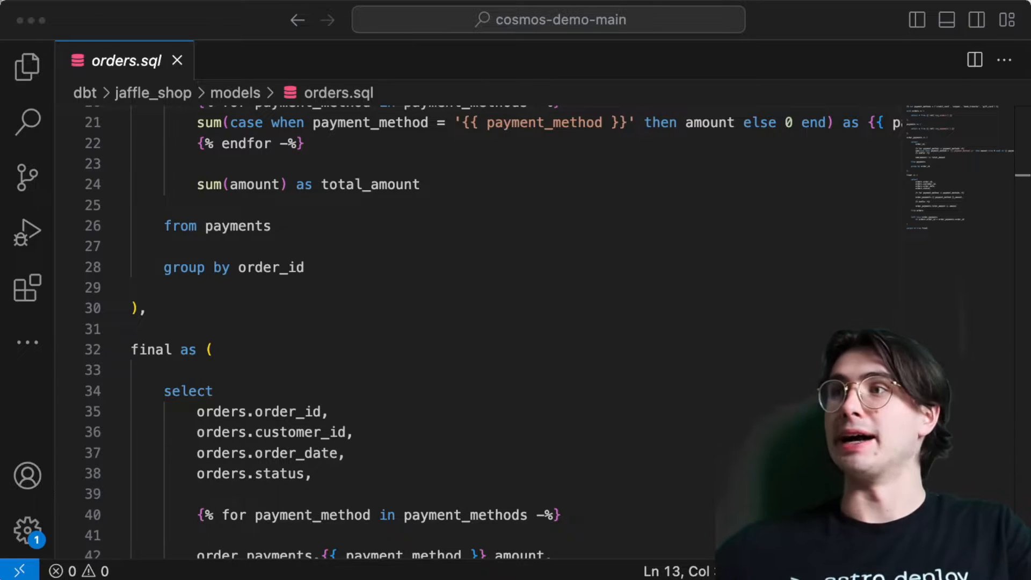
Show the cosmos-demo-main project tree in the Explorer beside orders.sql.
{"action": "left_click", "coordinate": [27, 67]}
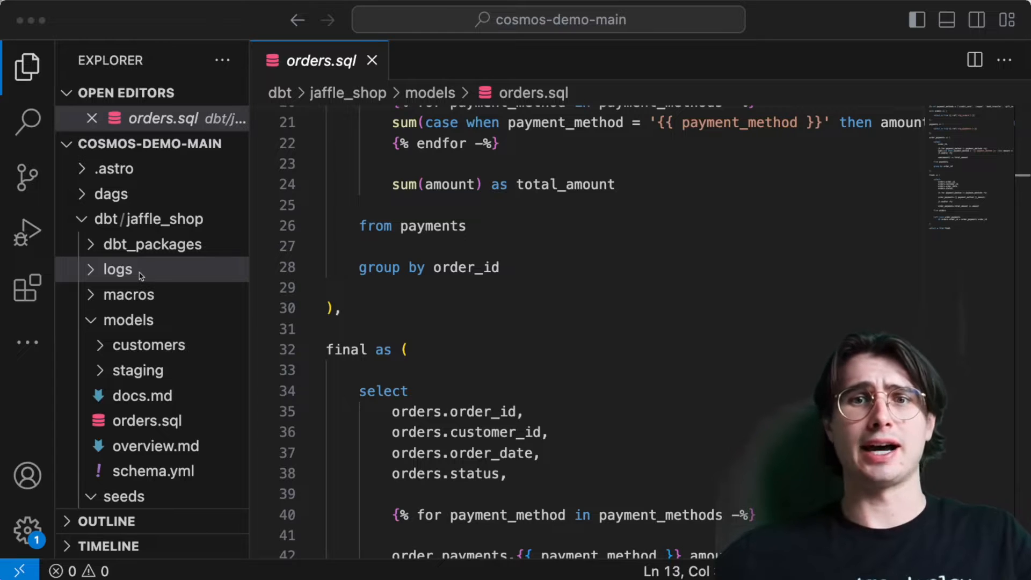
Browse the jaffle_shop log files dbt.log, dbt.log.1 and dbt.log.3, then collapse the logs folder.
{"action": "left_click", "coordinate": [117, 268]}
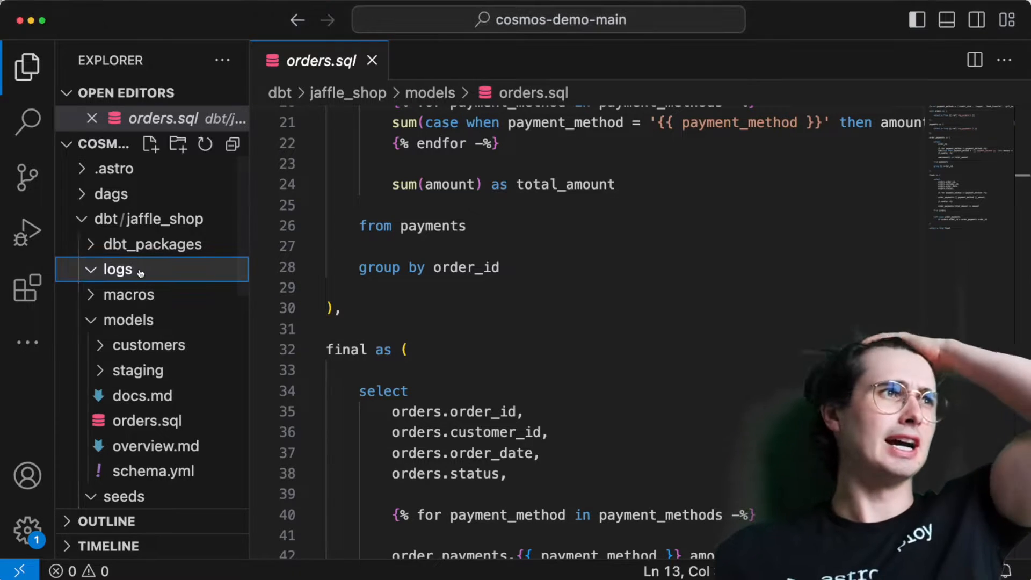
{"action": "left_click", "coordinate": [117, 268]}
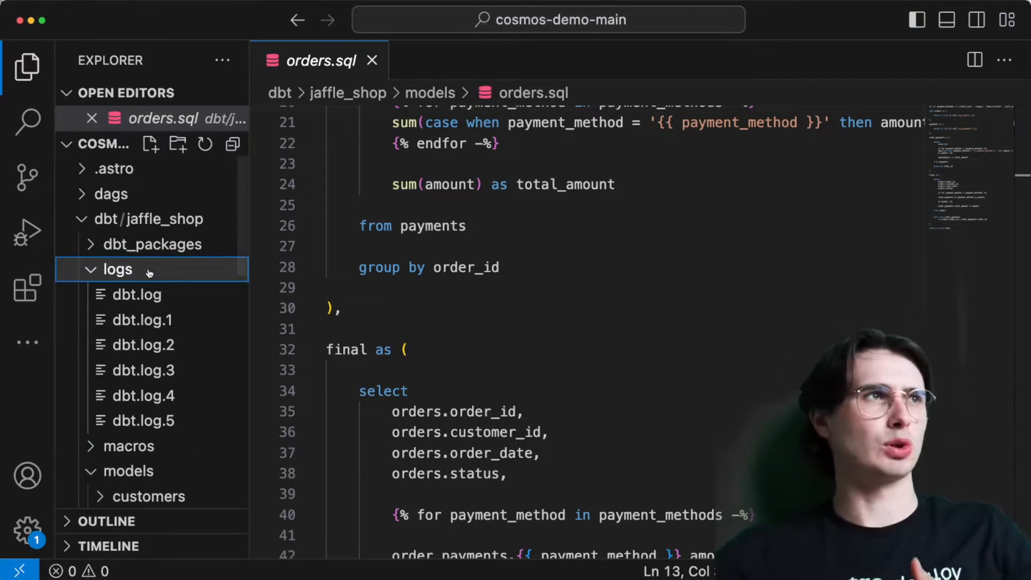
{"action": "left_click", "coordinate": [137, 294]}
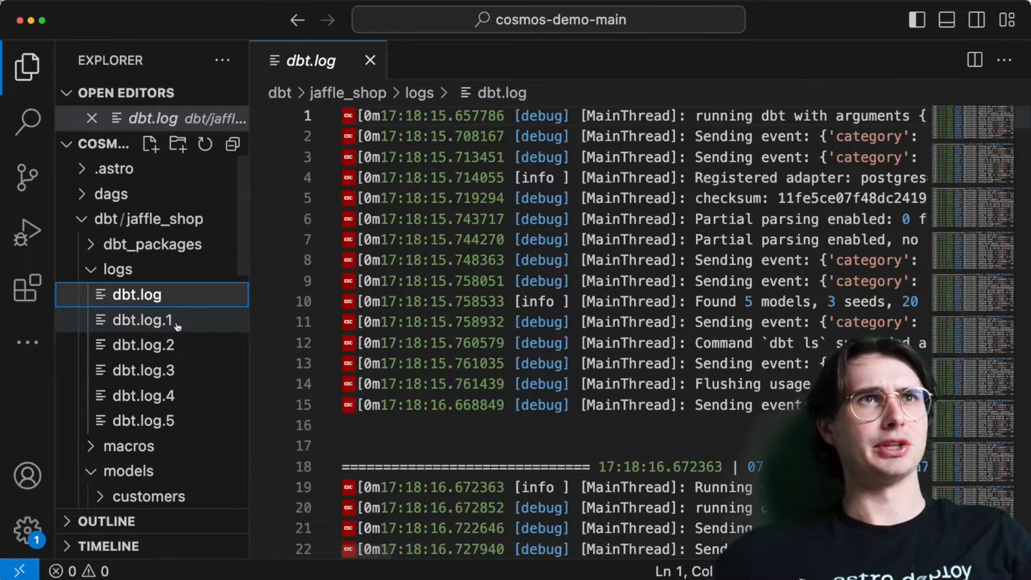
{"action": "left_click", "coordinate": [143, 320]}
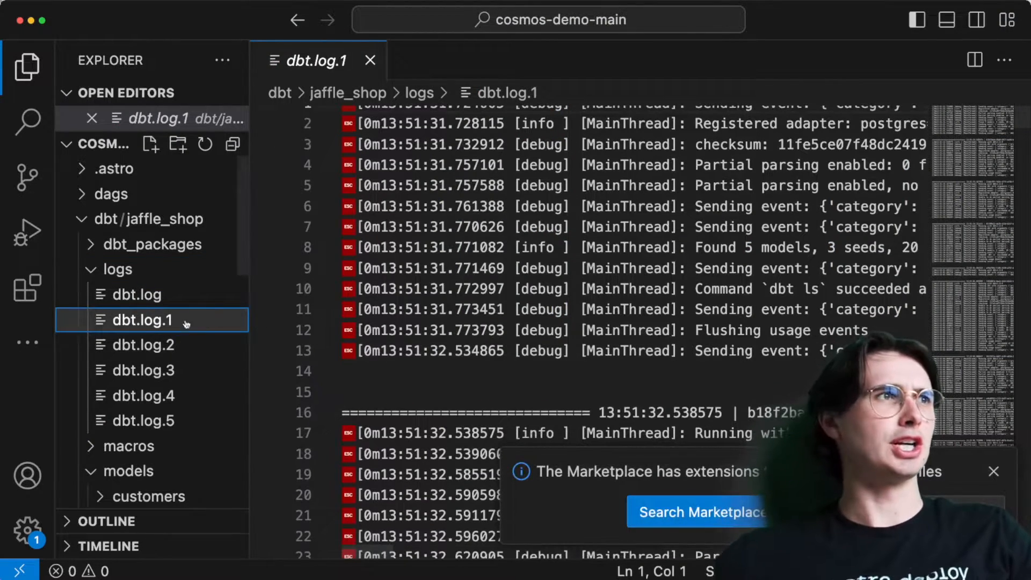
{"action": "left_click", "coordinate": [142, 369]}
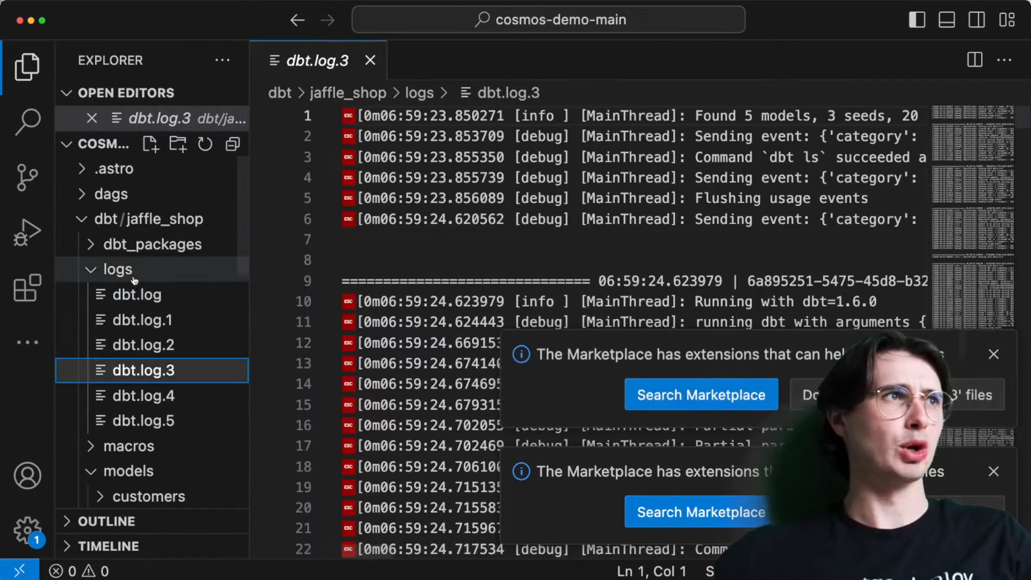
{"action": "left_click", "coordinate": [116, 269]}
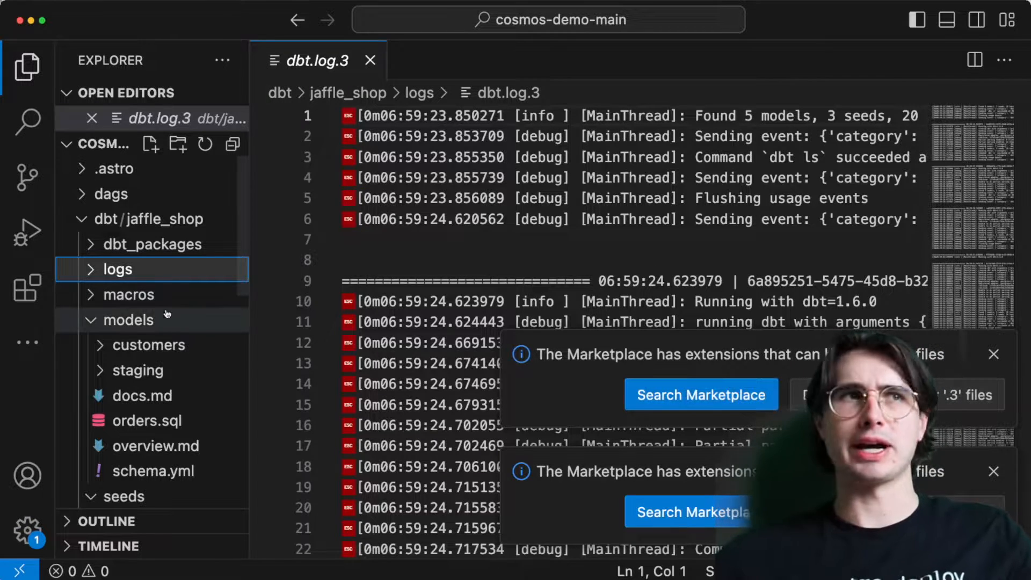
Expand the macros folder to reach the drop_table.sql macro.
{"action": "left_click", "coordinate": [163, 321]}
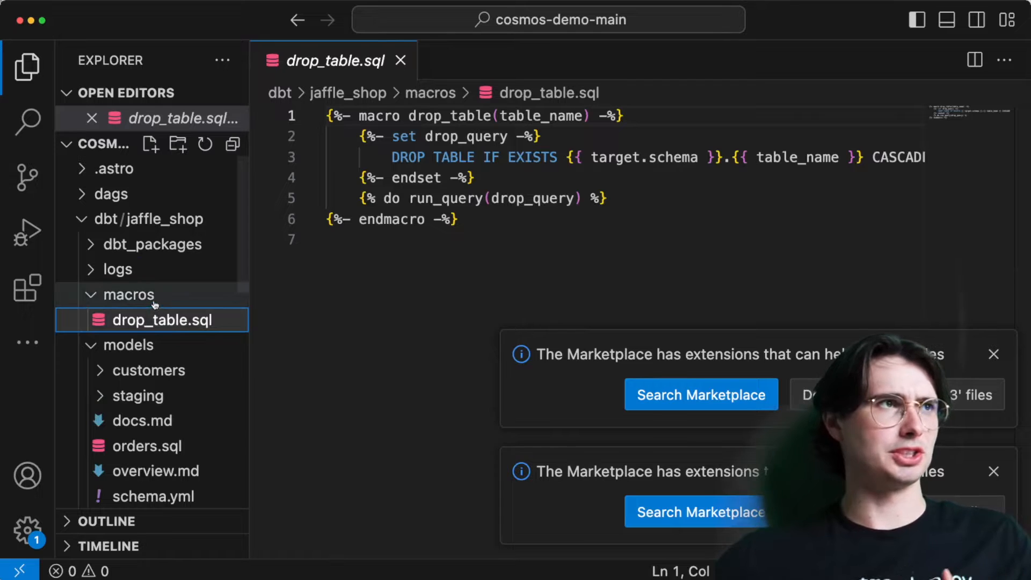
{"action": "scroll", "scroll_direction": "down", "scroll_amount": 3}
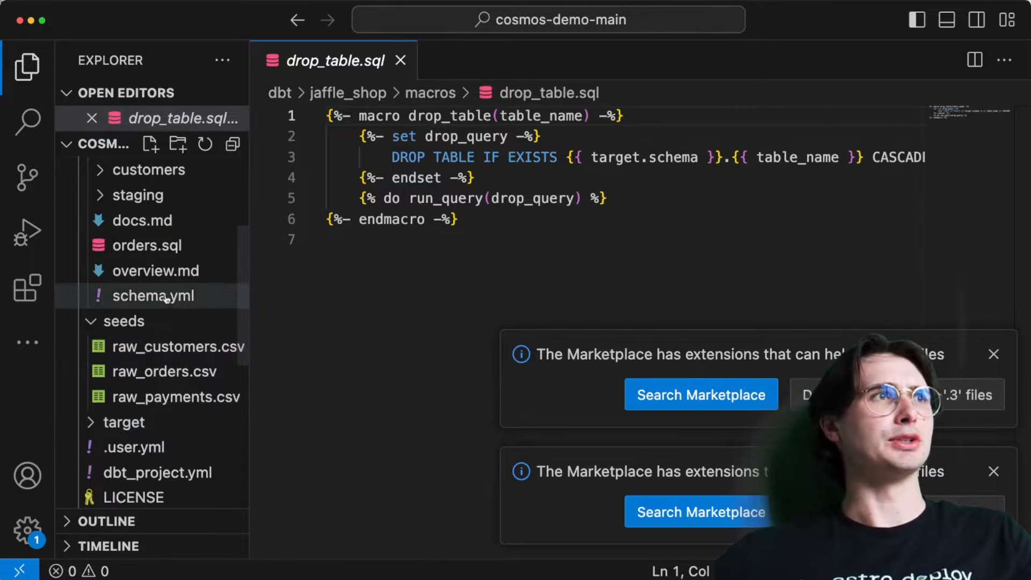
Open models/schema.yml, dismiss the Marketplace notice and read through the customers and orders column tests.
{"action": "left_click", "coordinate": [154, 295]}
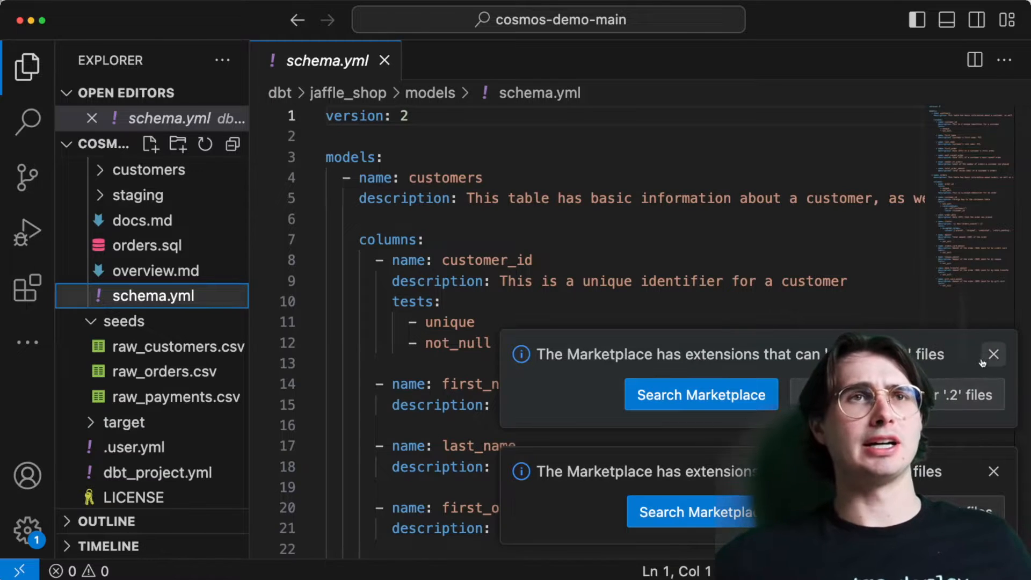
{"action": "left_click", "coordinate": [993, 354]}
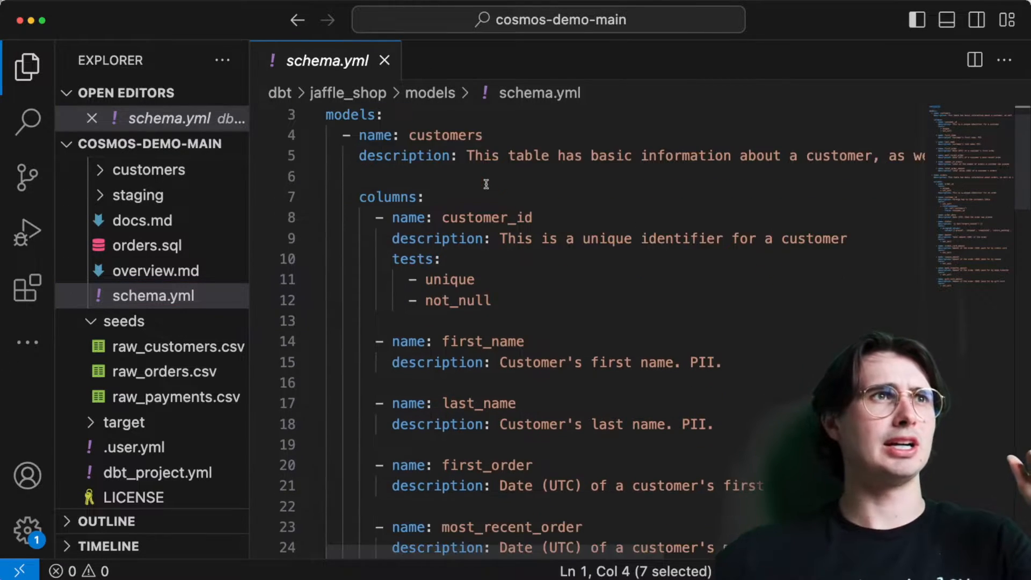
{"action": "scroll", "scroll_direction": "down", "scroll_amount": 3}
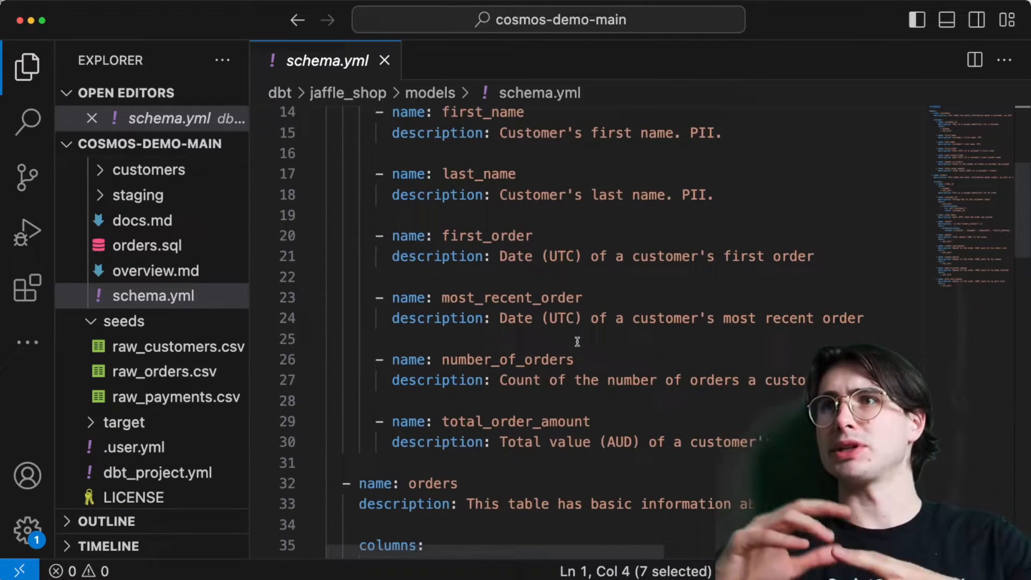
{"action": "scroll", "scroll_direction": "down", "scroll_amount": 3}
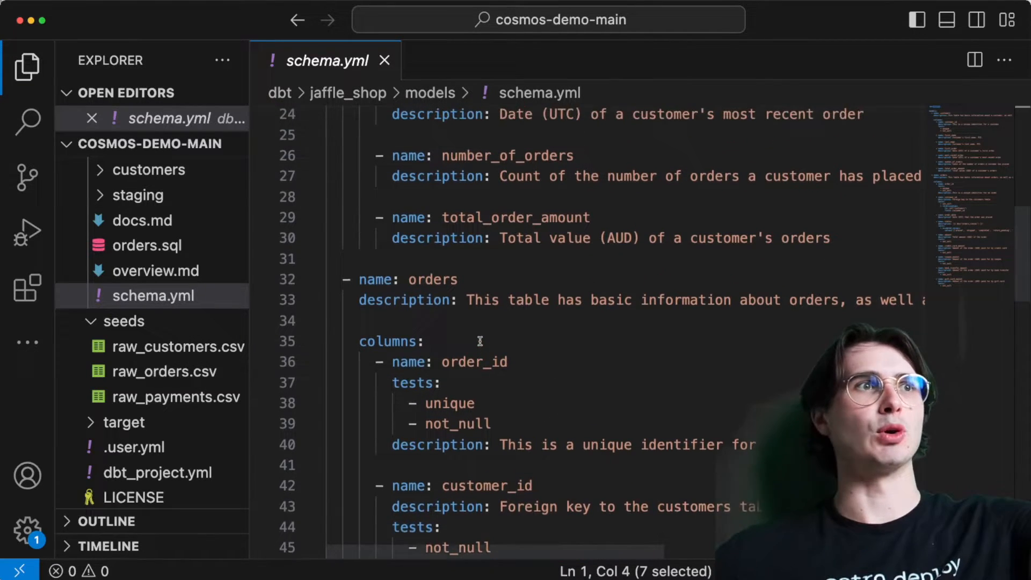
{"action": "scroll", "scroll_direction": "down", "scroll_amount": 3}
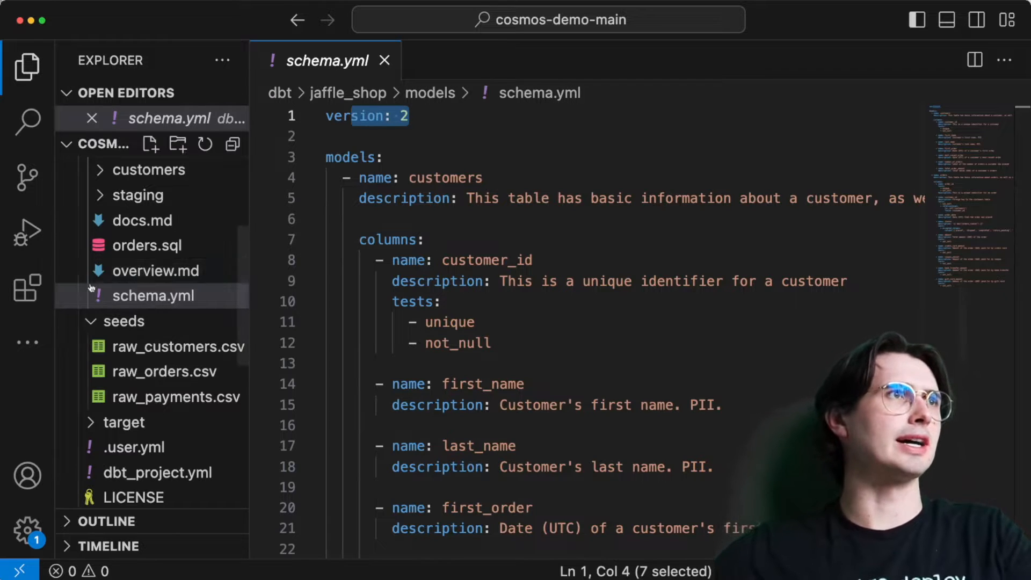
Expand the customers folder inside models before leaving for the browser's dbt case studies.
{"action": "left_click", "coordinate": [123, 422]}
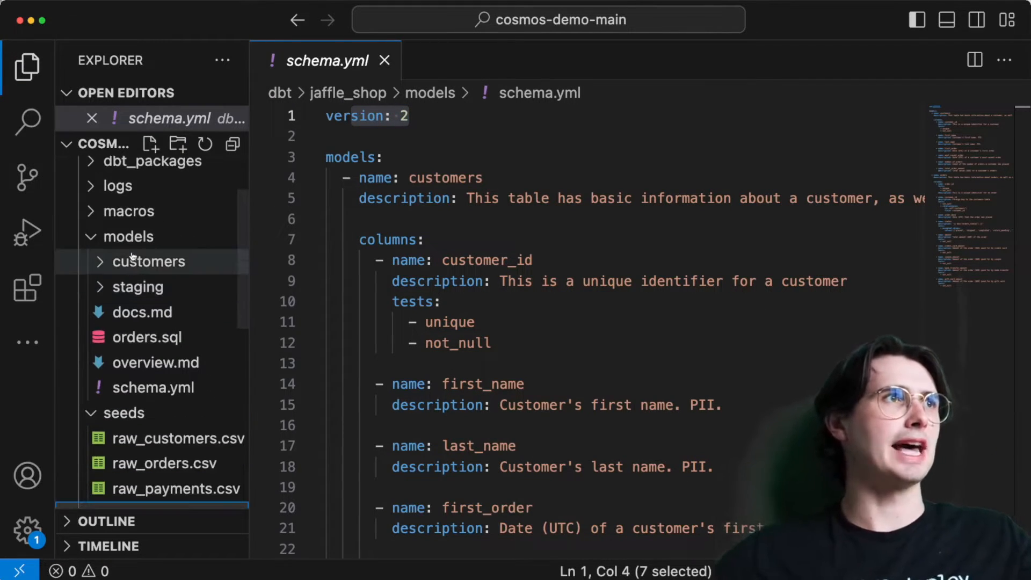
{"action": "left_click", "coordinate": [167, 237]}
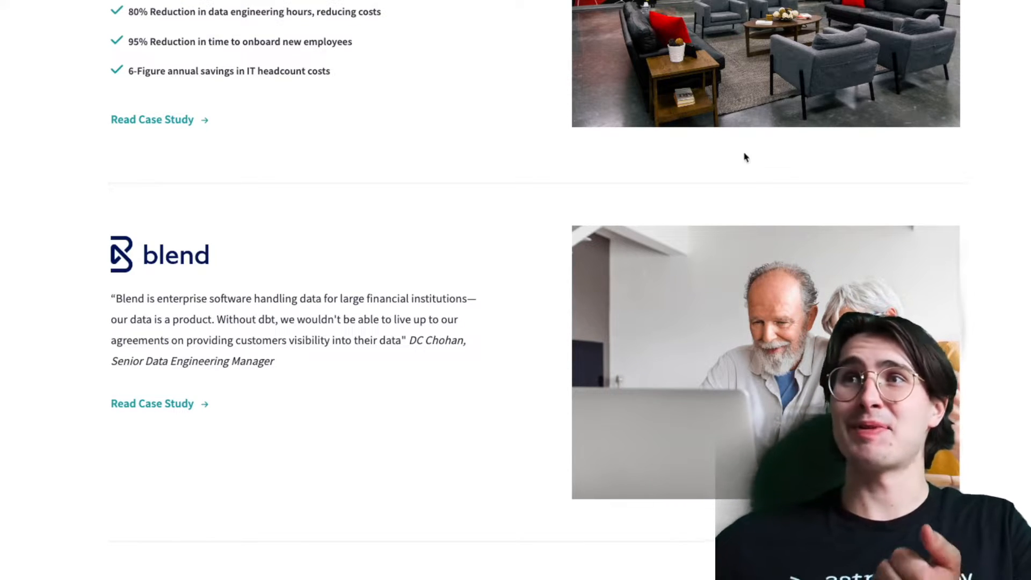
{"action": "scroll", "scroll_direction": "down", "scroll_amount": 3}
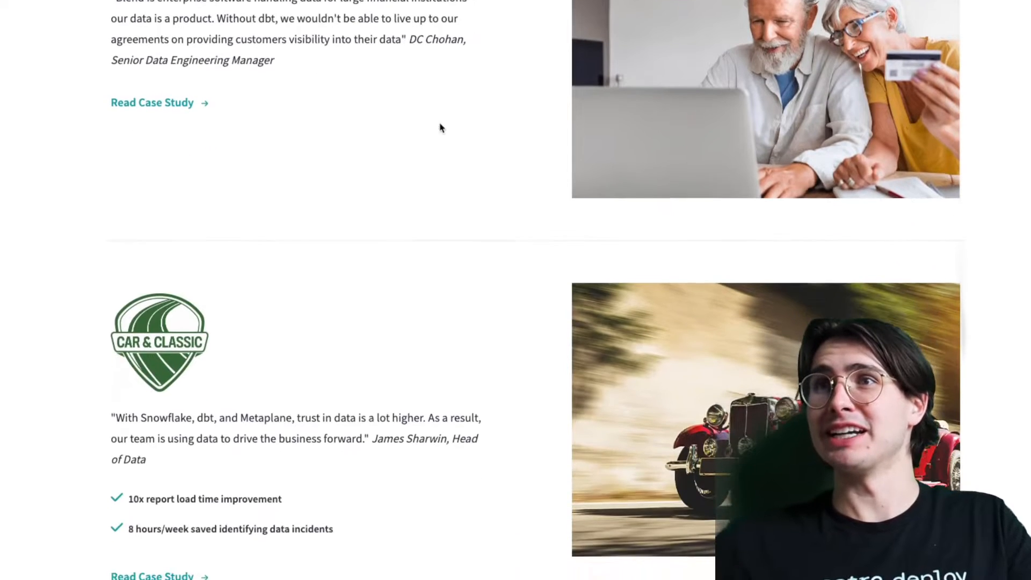
{"action": "scroll", "scroll_direction": "down", "scroll_amount": 3}
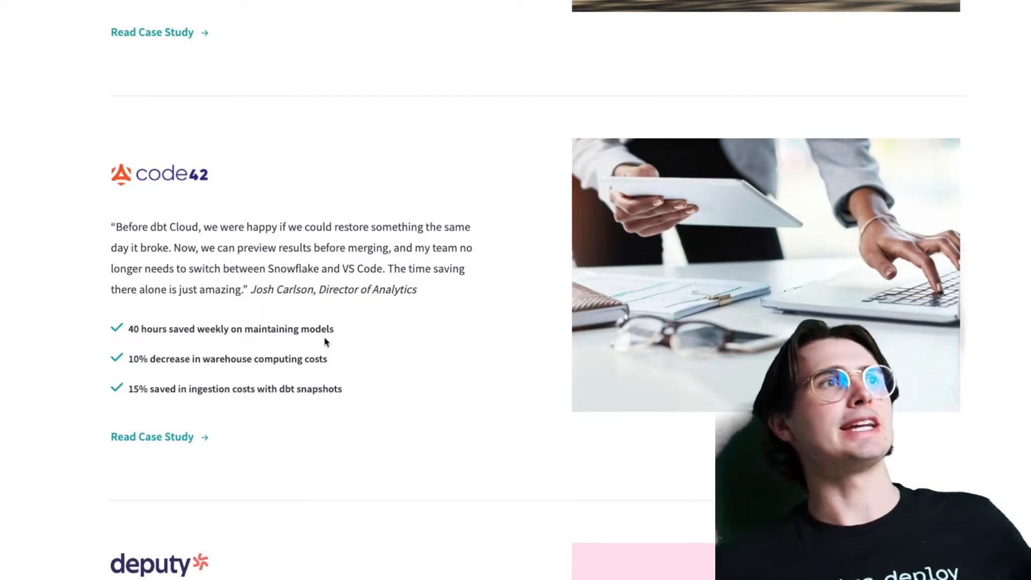
{"action": "mouse_move", "coordinate": [166, 447]}
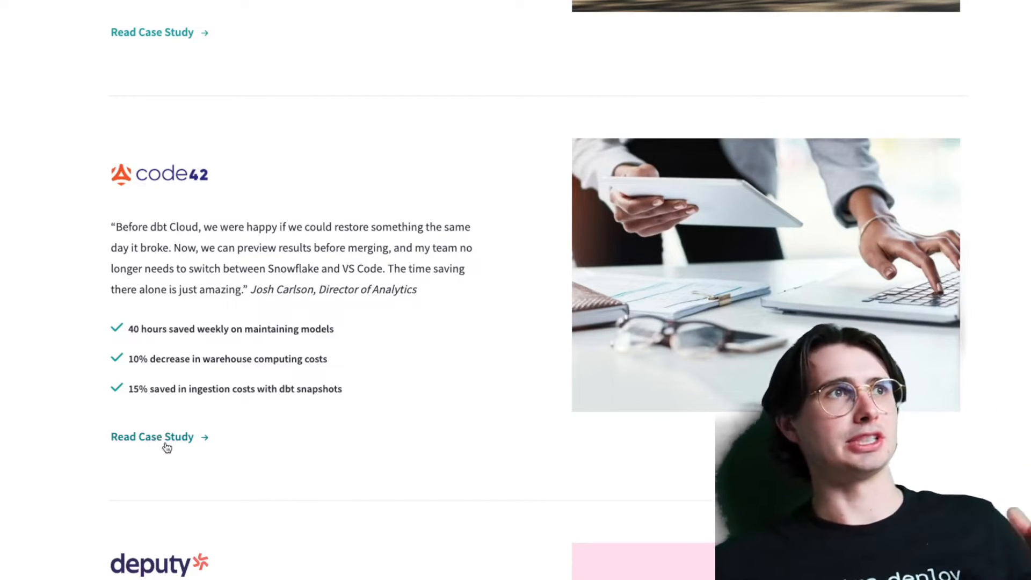
{"action": "left_click", "coordinate": [151, 436]}
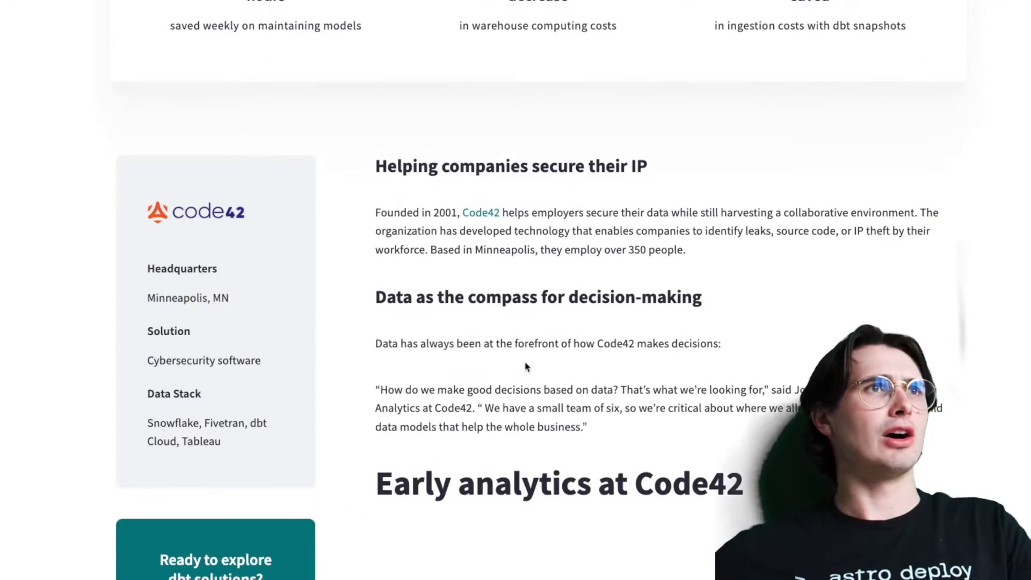
{"action": "scroll", "scroll_direction": "down", "scroll_amount": 3}
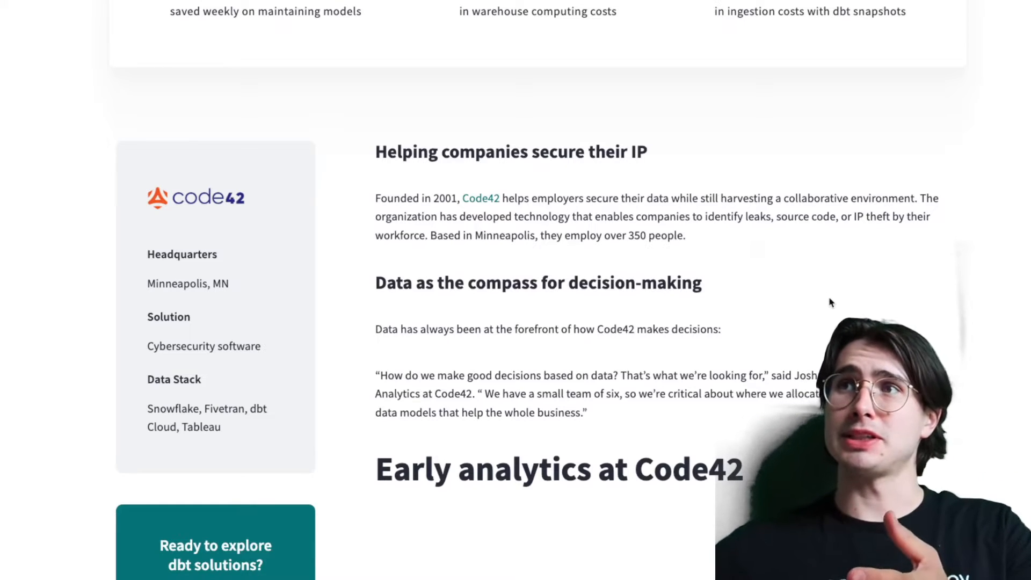
{"action": "scroll", "scroll_direction": "down", "scroll_amount": 3}
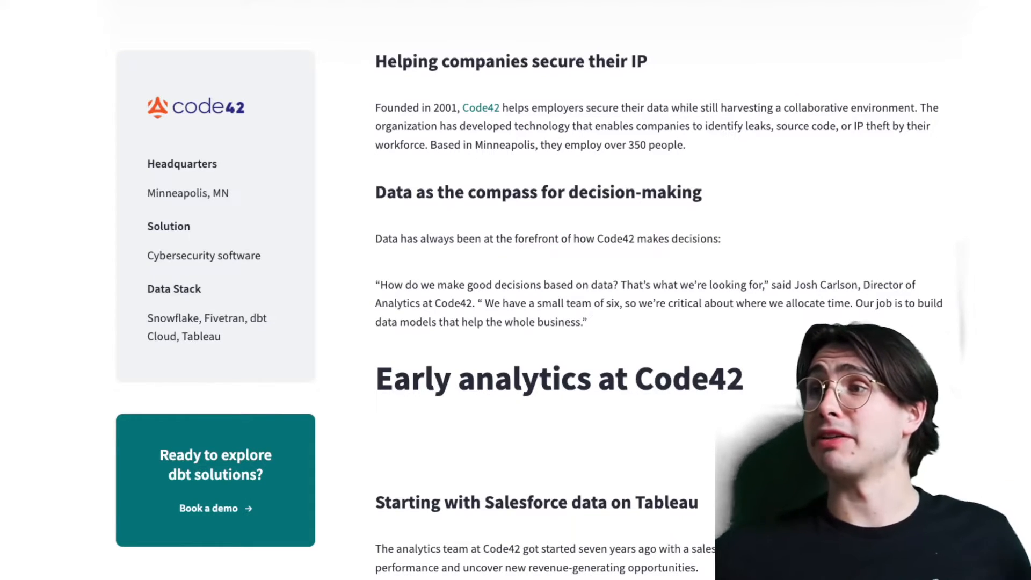
{"action": "scroll", "scroll_direction": "down", "scroll_amount": 3}
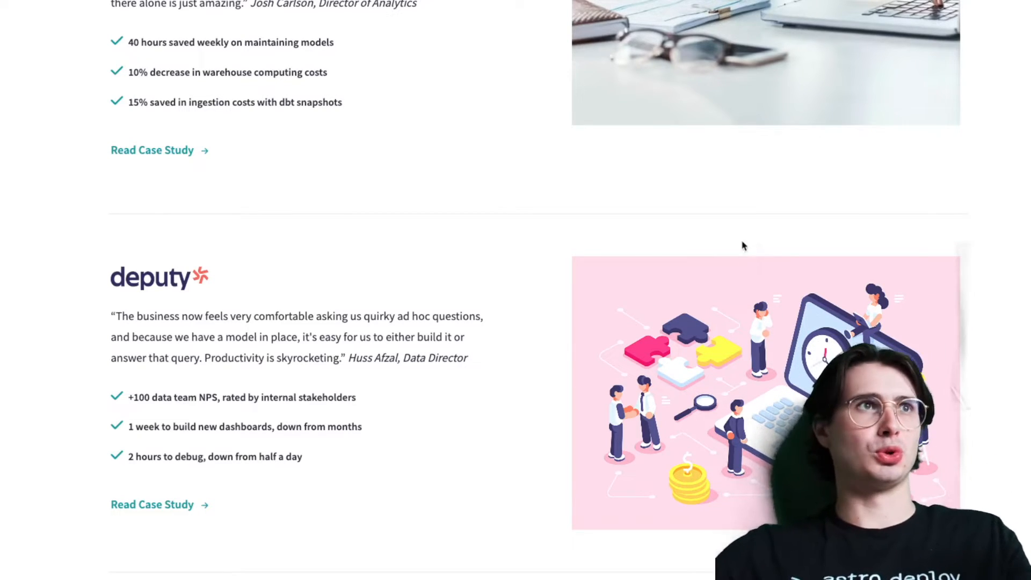
Scroll up the case studies page before heading to the dbt data transformation page.
{"action": "scroll", "scroll_direction": "up", "scroll_amount": 3}
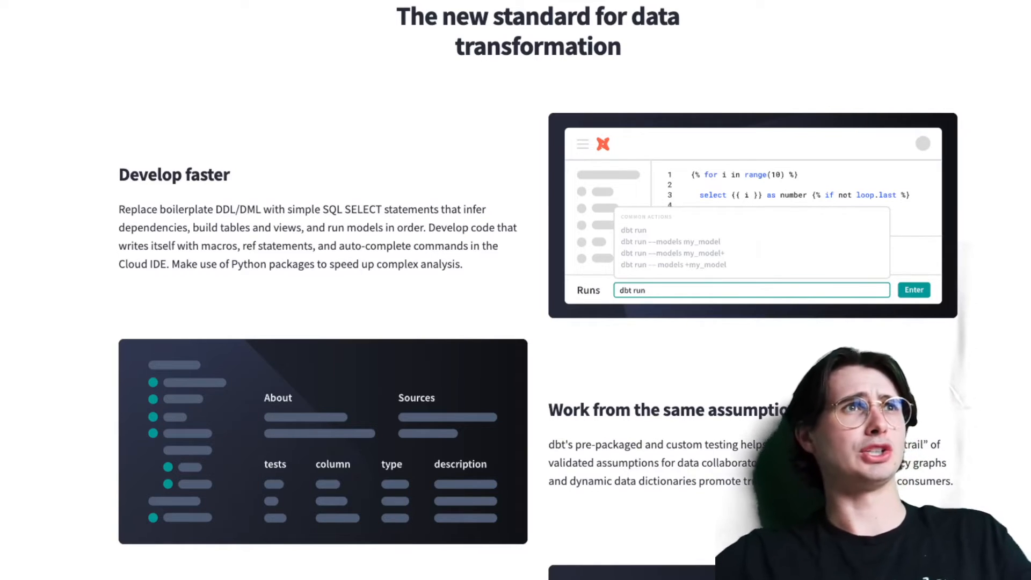
{"action": "mouse_move", "coordinate": [506, 104]}
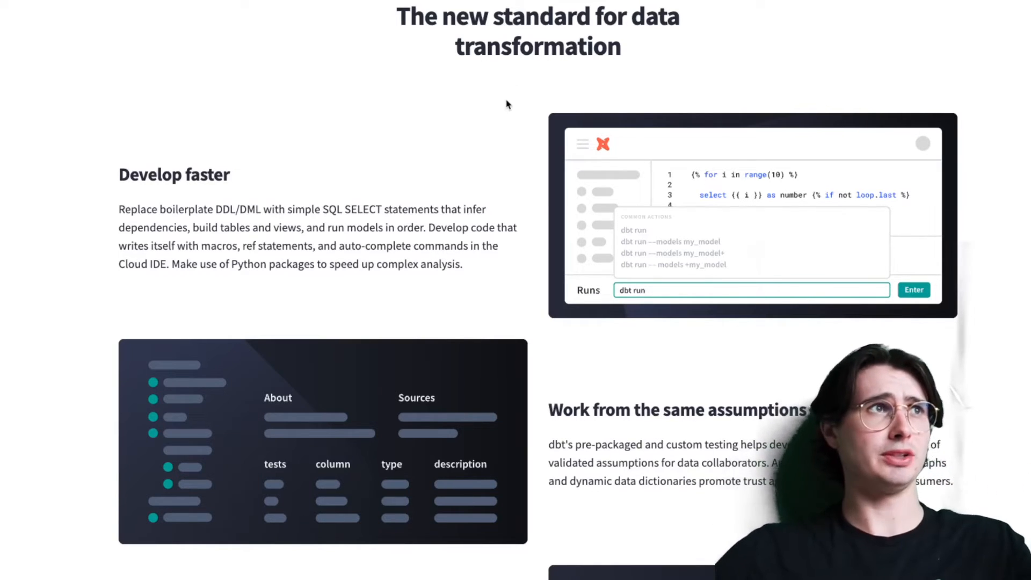